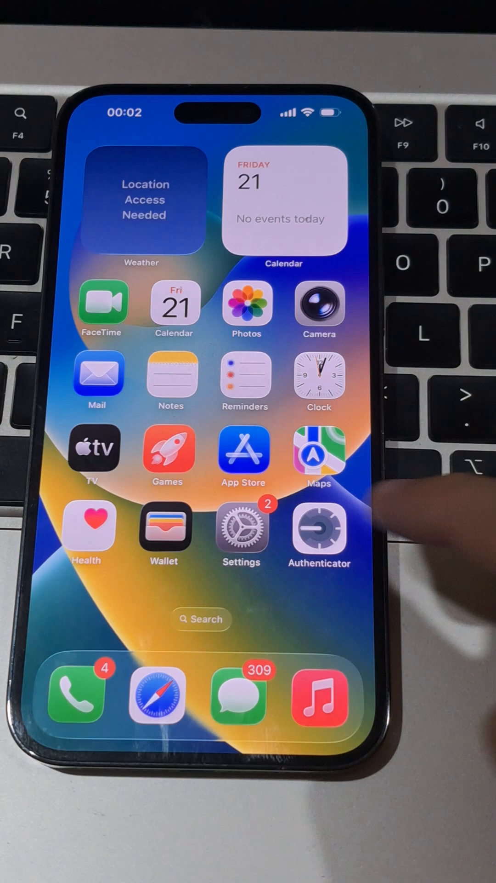
Step: Launch Settings from the home screen to reach Display & Brightness
click(240, 528)
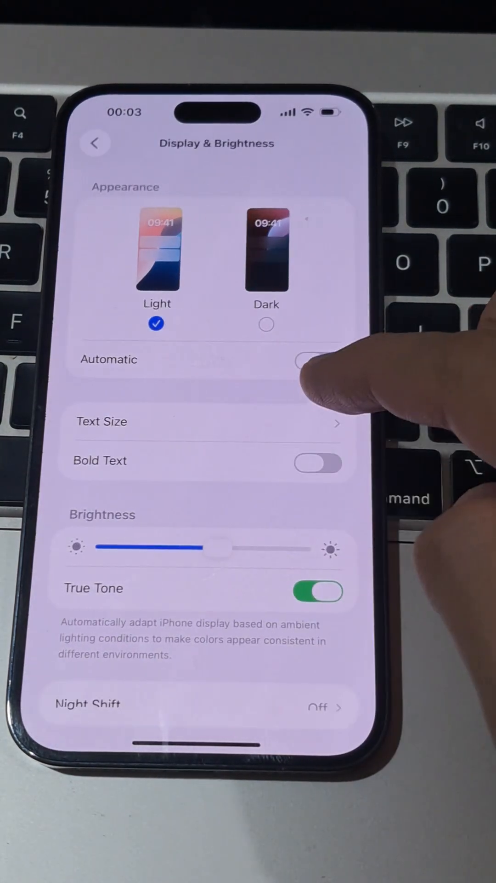
Step: Enable Always On Display and switch Show Wallpaper off
scroll(down, 3)
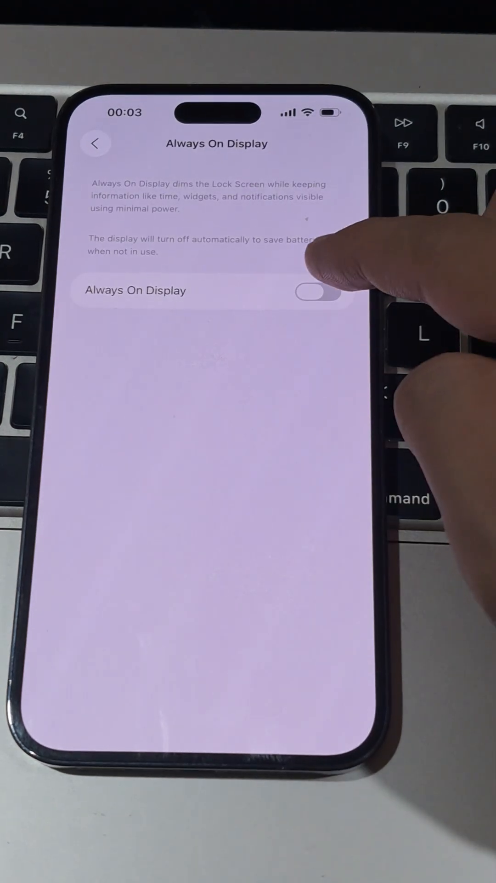
click(318, 292)
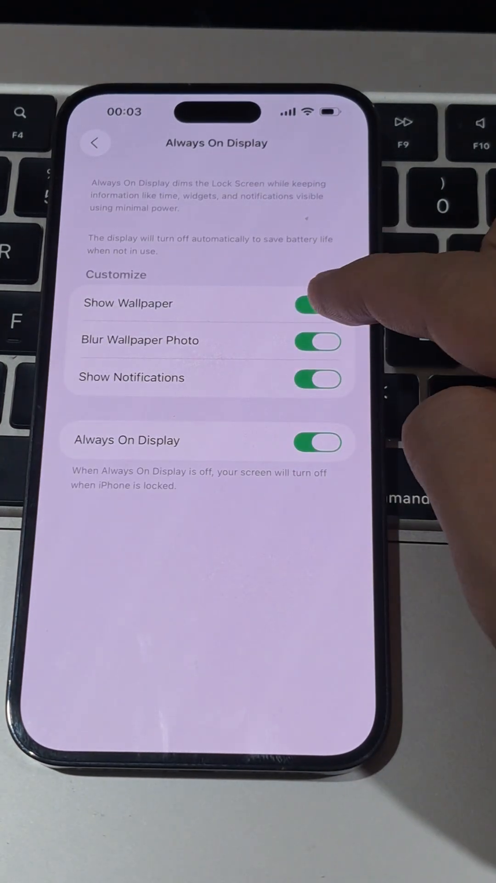
click(317, 305)
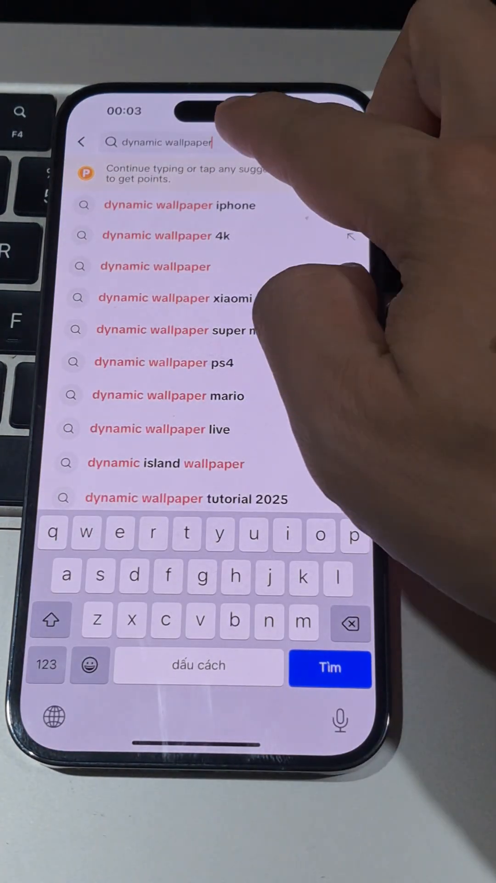
Step: Search TikTok for 'dynamic wallpaper' videos
click(330, 667)
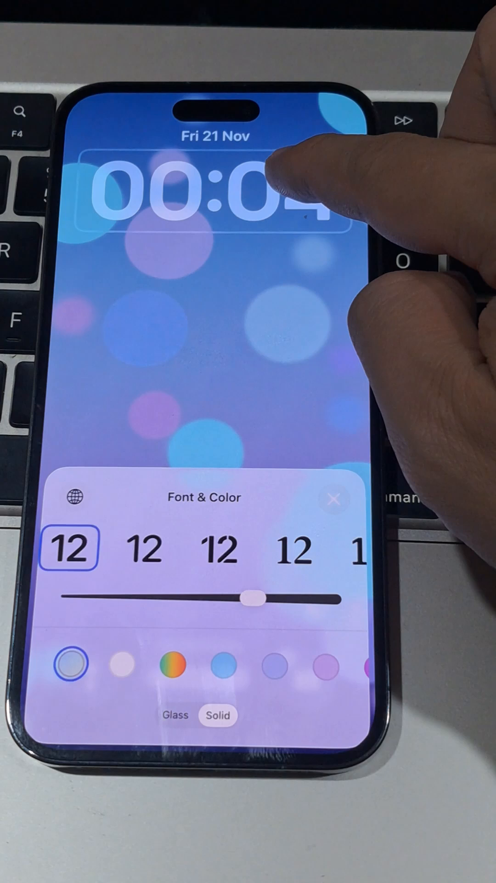
Step: Give the lock screen clock the solid rainbow multicolour style
click(172, 664)
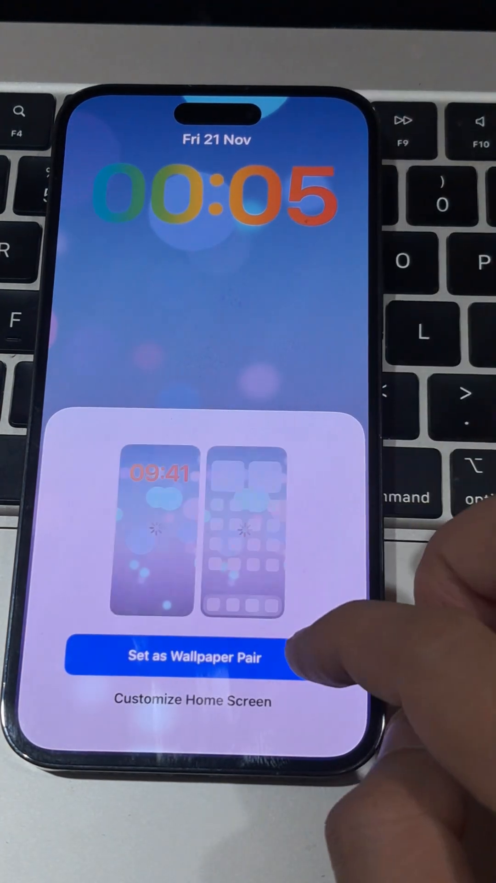
Step: Set the bubble wallpaper as the wallpaper pair for lock and home screens
click(194, 656)
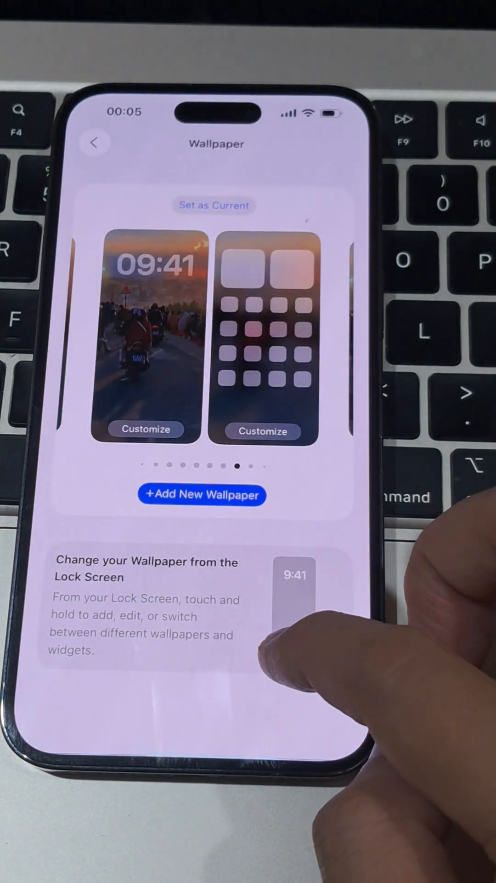